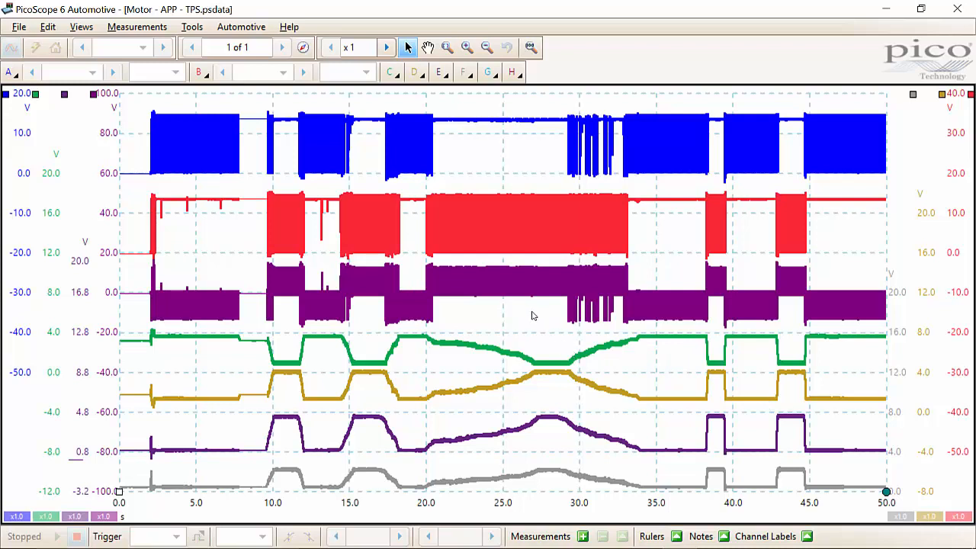
# Hide channels C, D, E, F and A − B, leaving only A and B displayed
pyautogui.rightClick(534, 315)
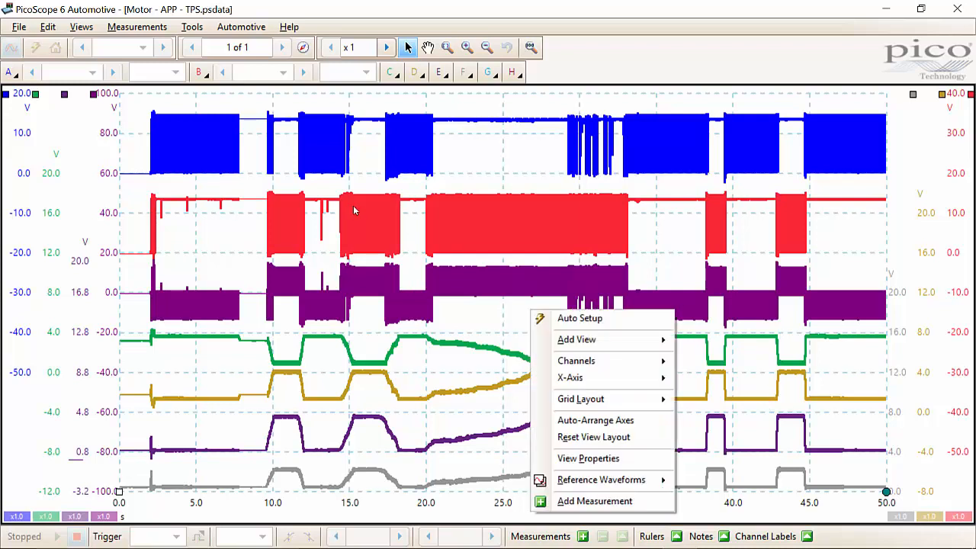
pyautogui.moveTo(576, 361)
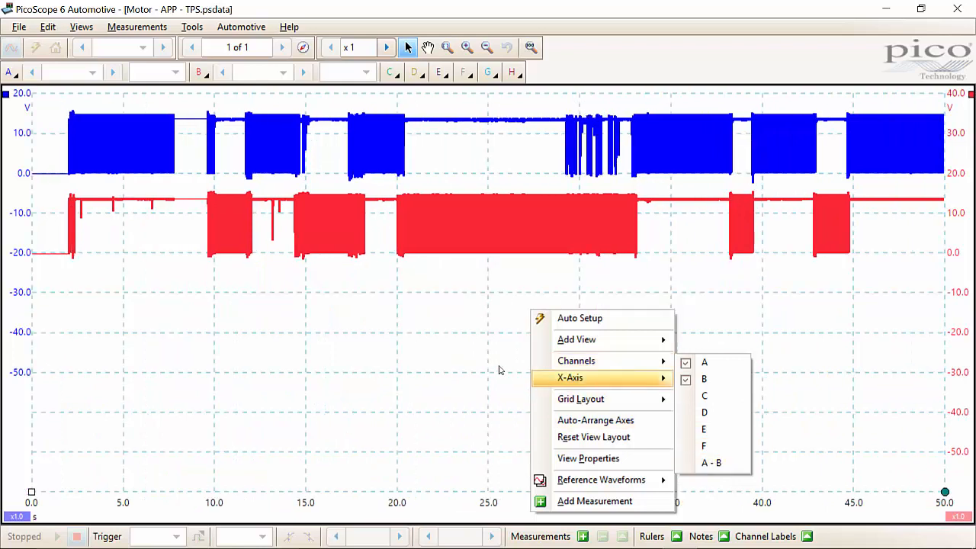
pyautogui.click(457, 221)
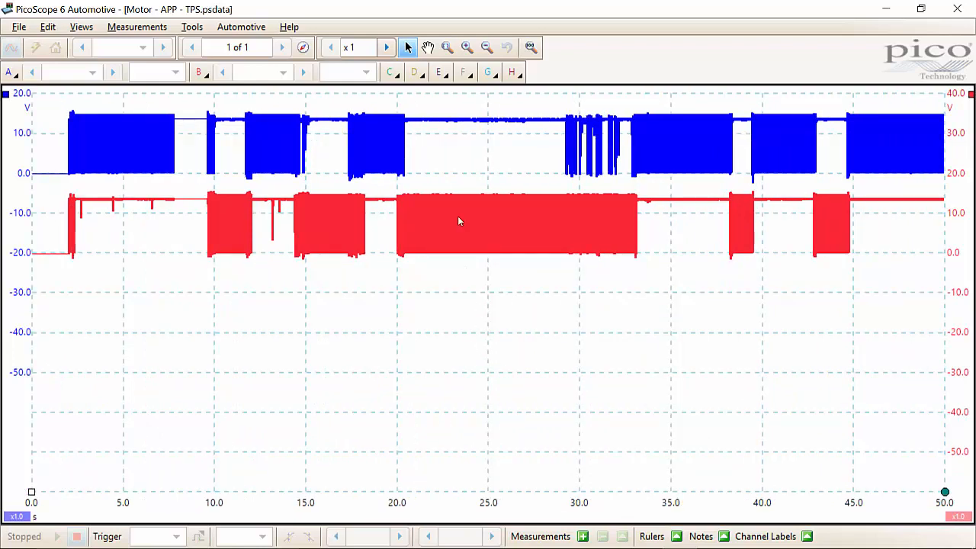
pyautogui.moveTo(439, 188)
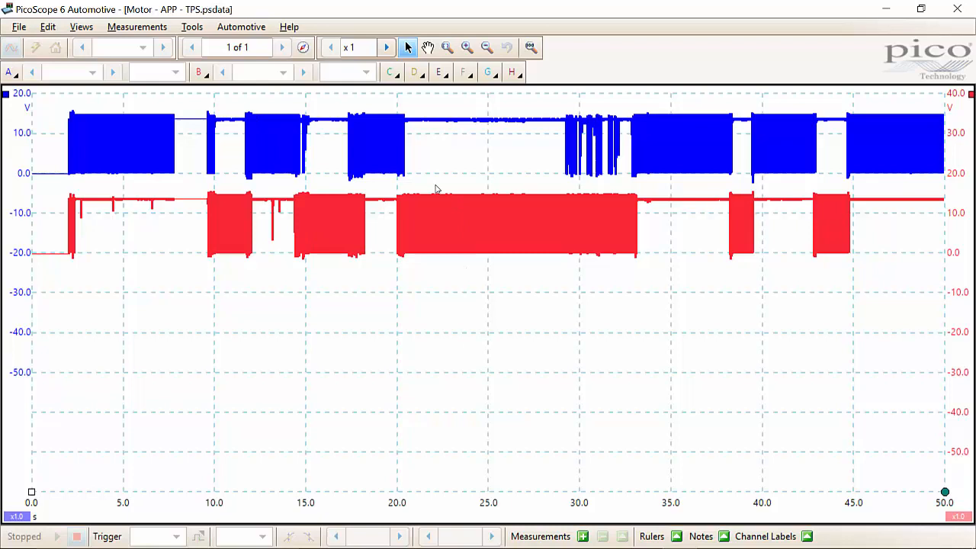
pyautogui.moveTo(487, 194)
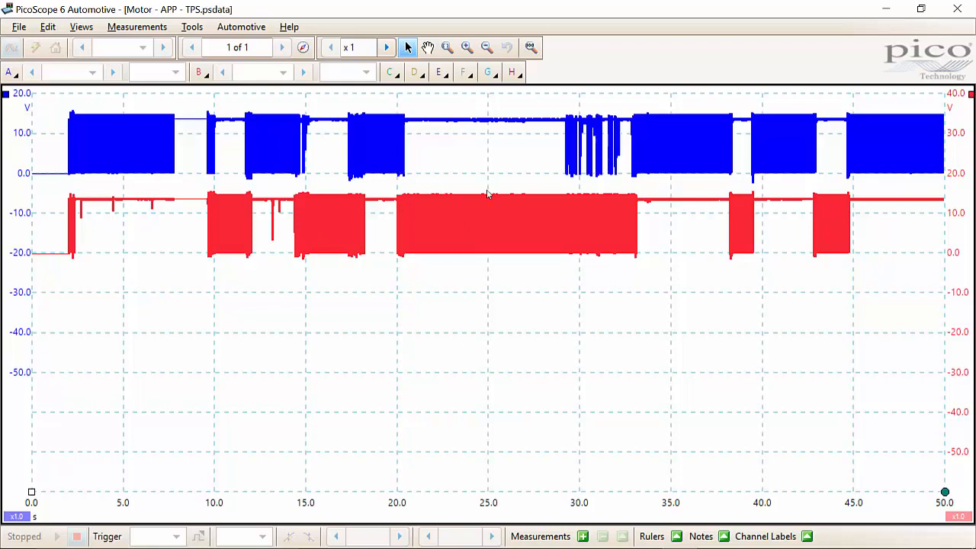
pyautogui.moveTo(406, 242)
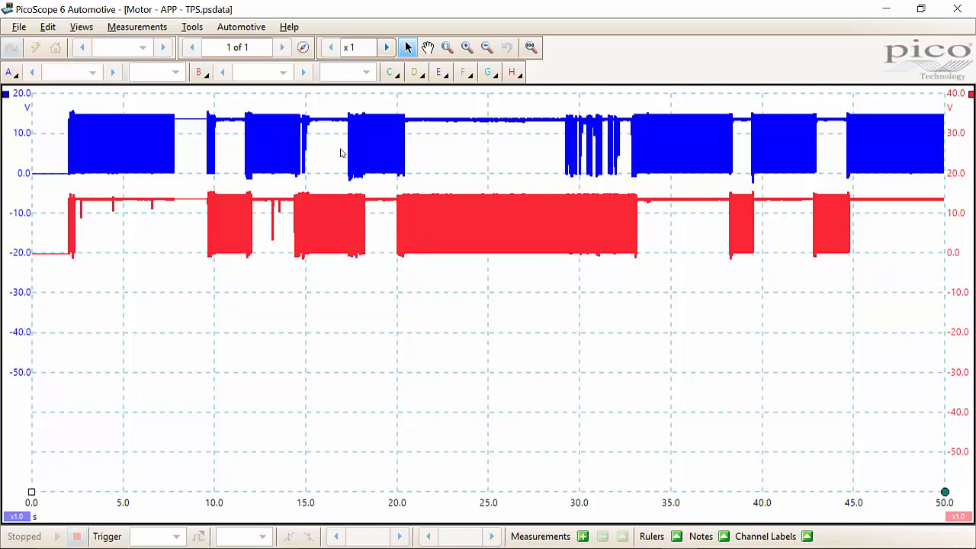
pyautogui.moveTo(554, 201)
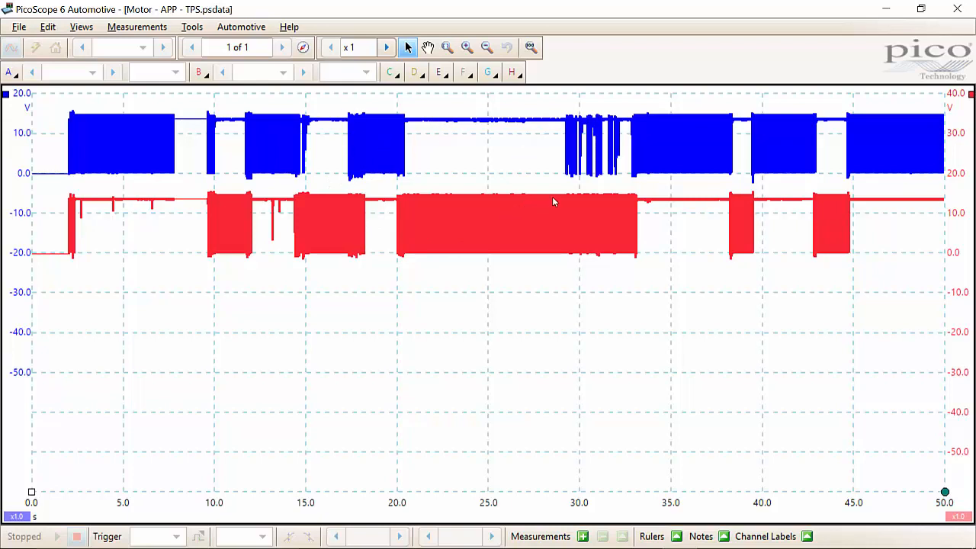
pyautogui.moveTo(345, 262)
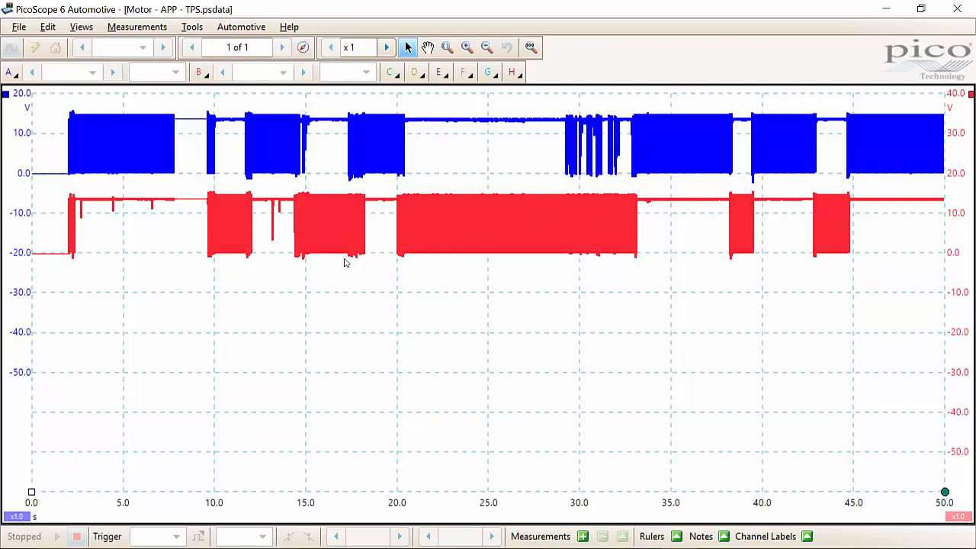
pyautogui.moveTo(89, 202)
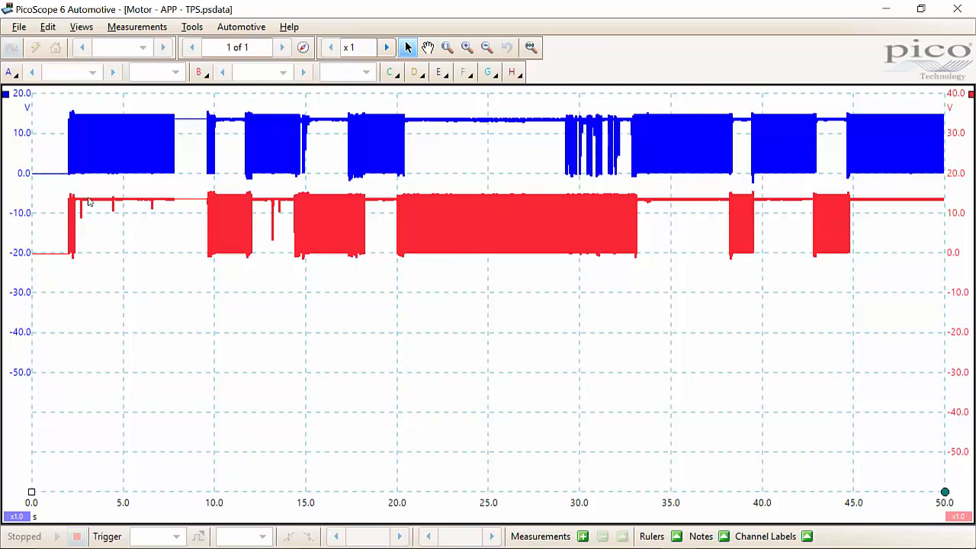
pyautogui.moveTo(141, 153)
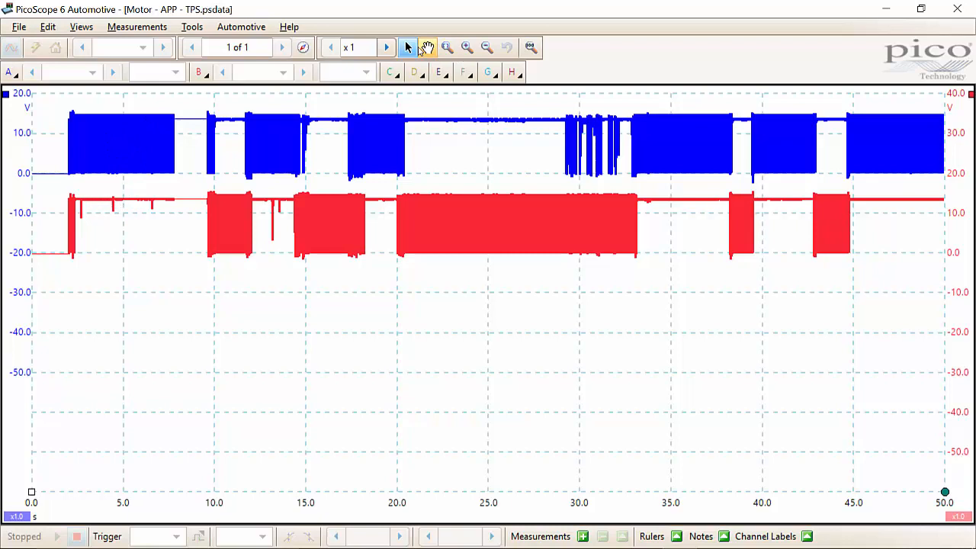
pyautogui.click(446, 48)
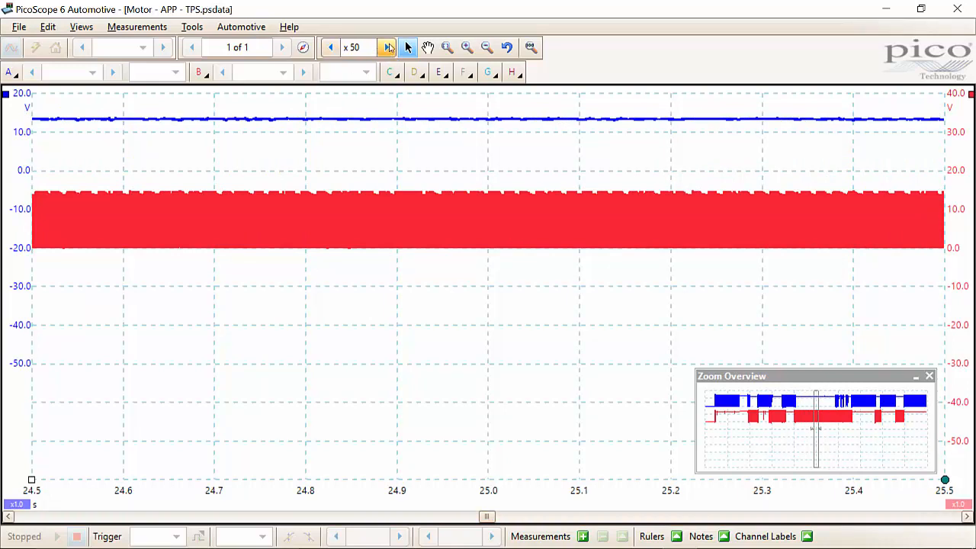
pyautogui.click(386, 47)
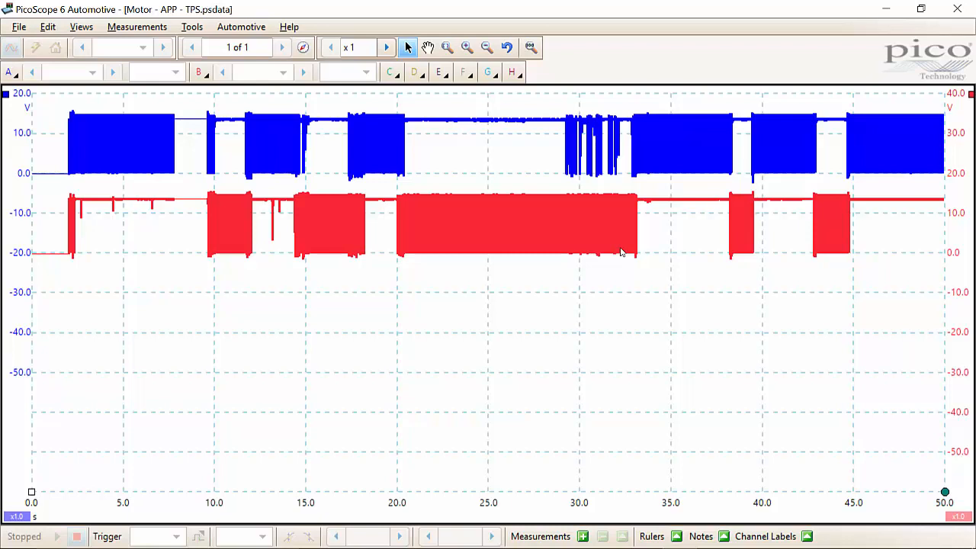
pyautogui.moveTo(929, 295)
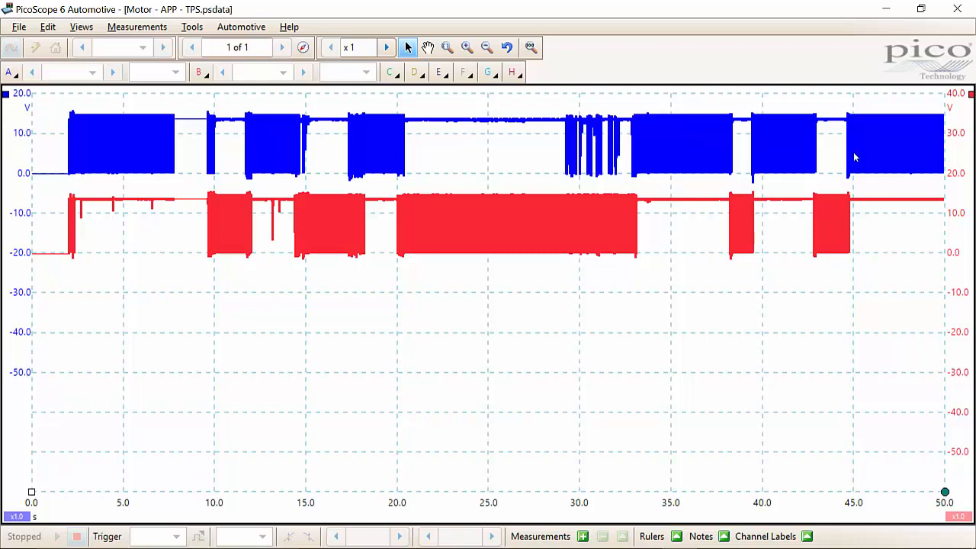
pyautogui.moveTo(871, 122)
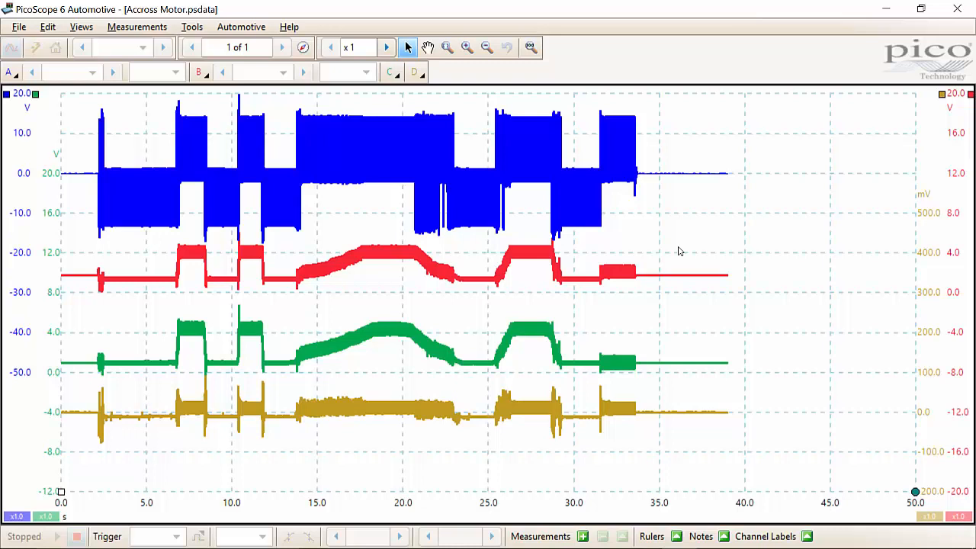
pyautogui.rightClick(679, 252)
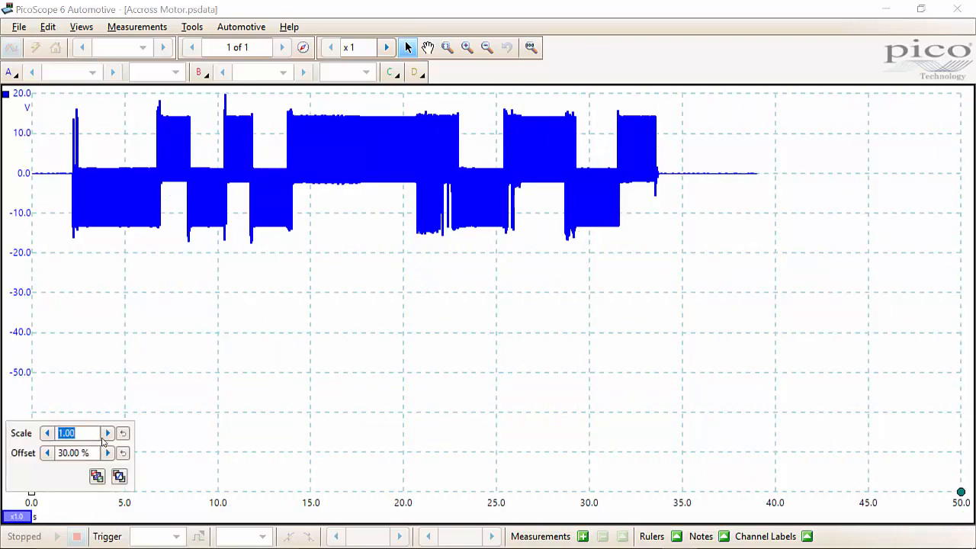
pyautogui.click(107, 433)
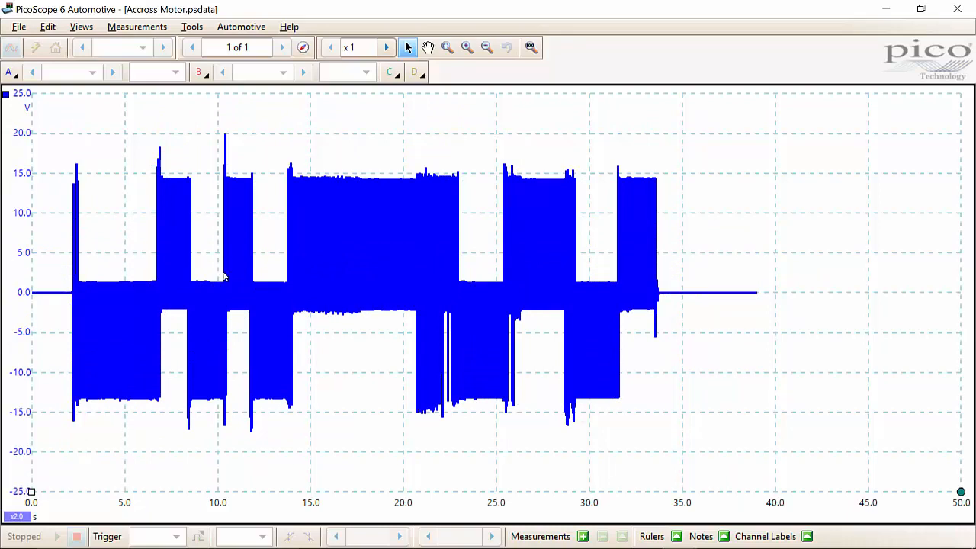
pyautogui.moveTo(234, 272)
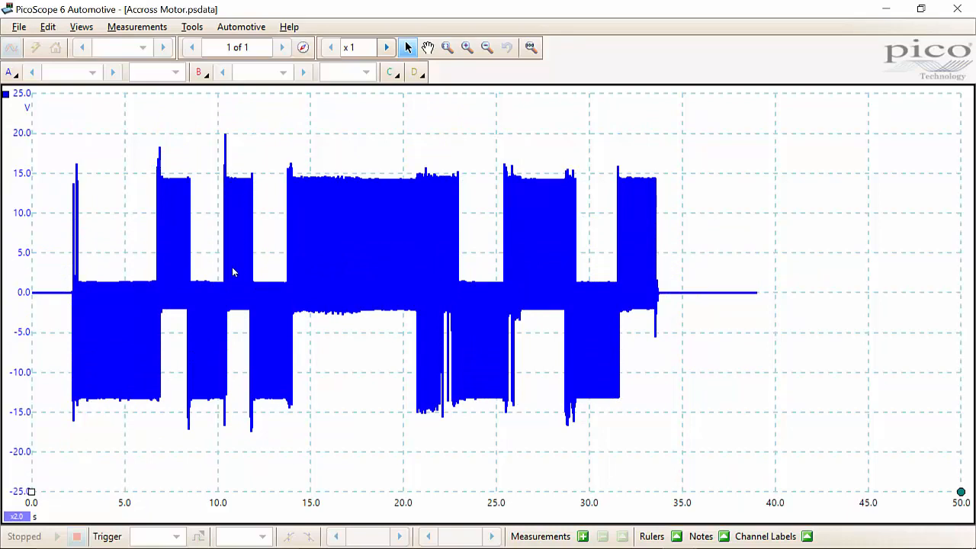
pyautogui.moveTo(251, 286)
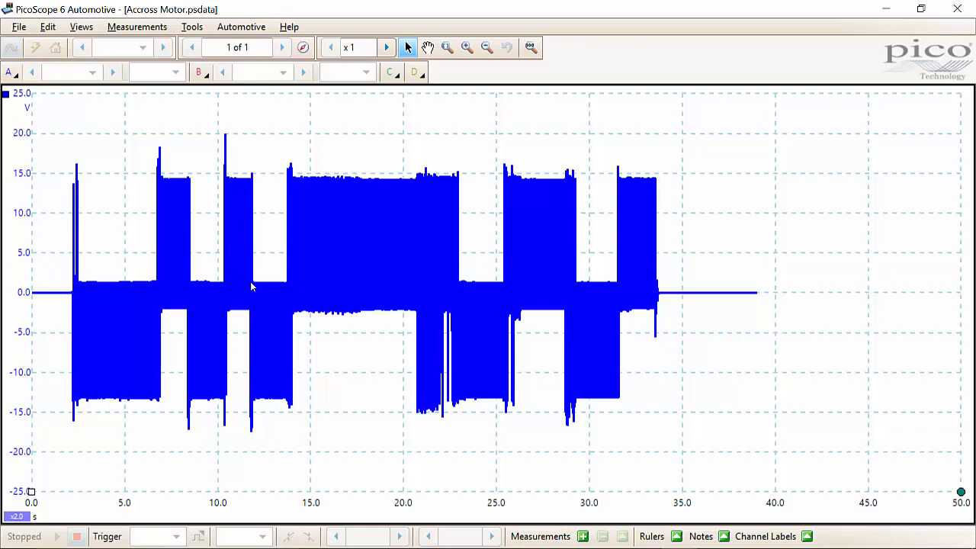
pyautogui.moveTo(277, 368)
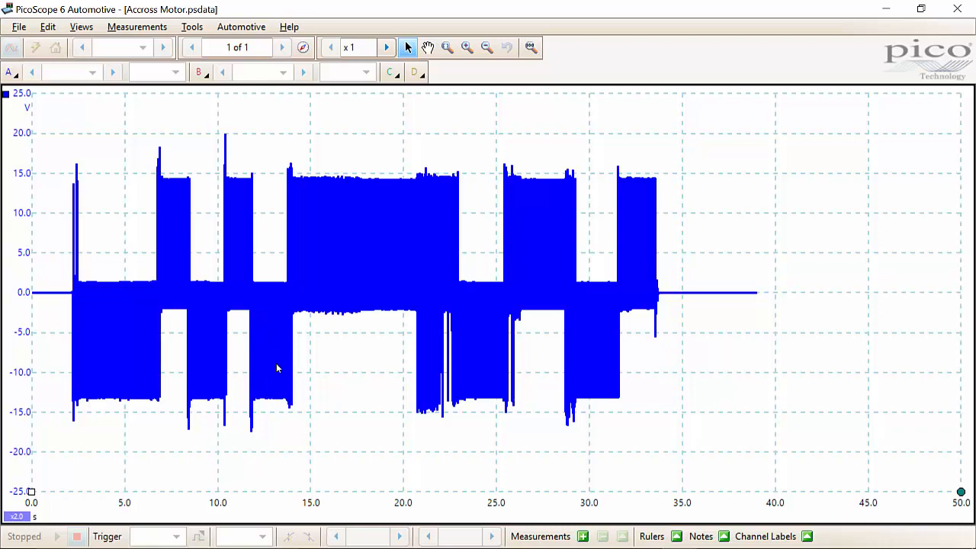
pyautogui.moveTo(231, 327)
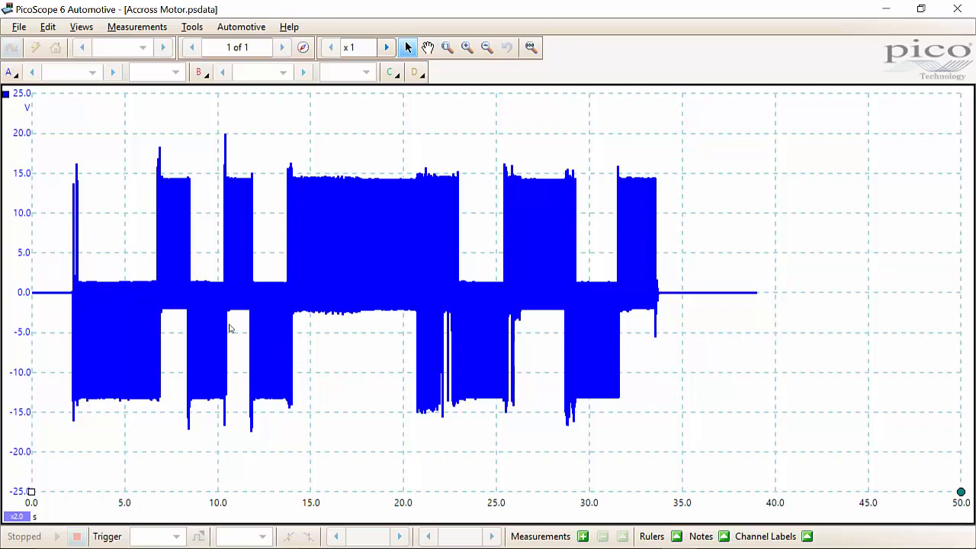
pyautogui.moveTo(374, 343)
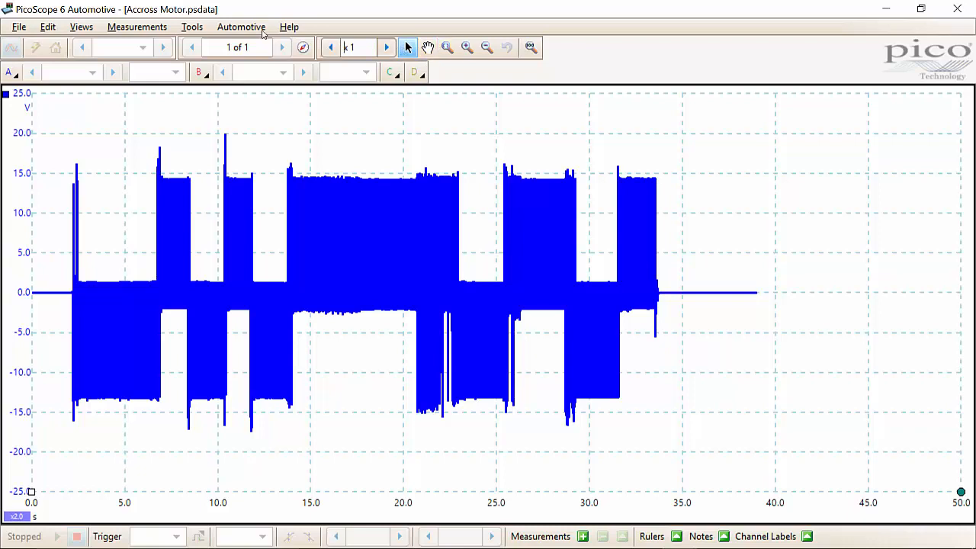
pyautogui.click(446, 47)
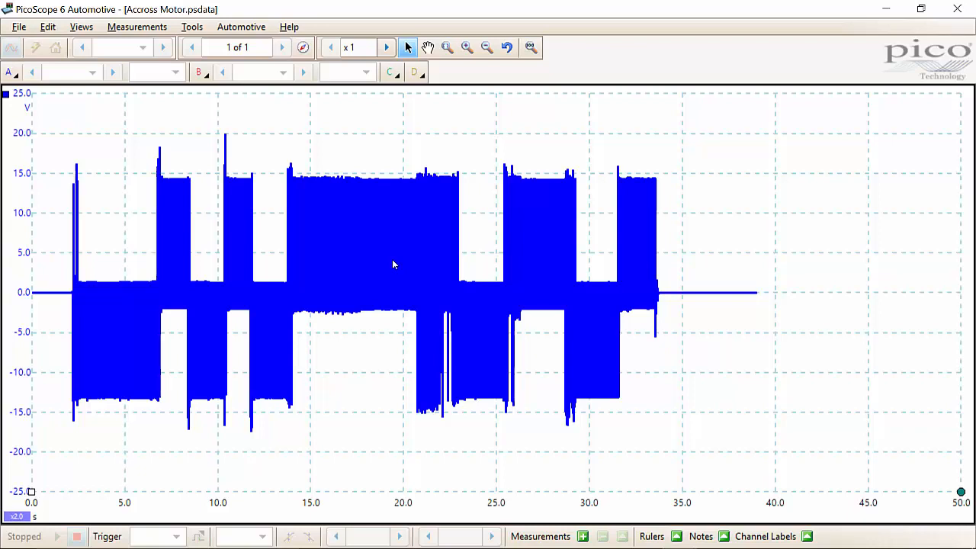
pyautogui.moveTo(417, 488)
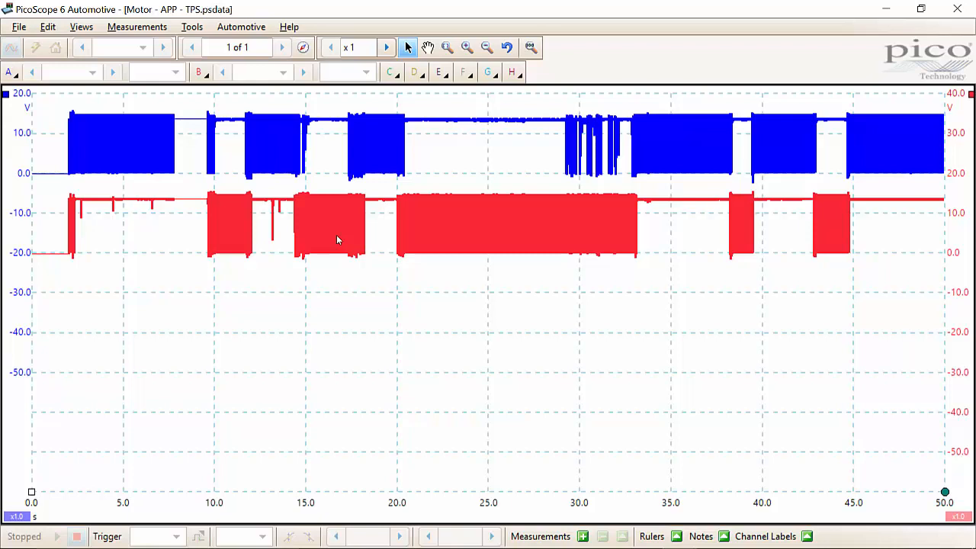
pyautogui.moveTo(393, 215)
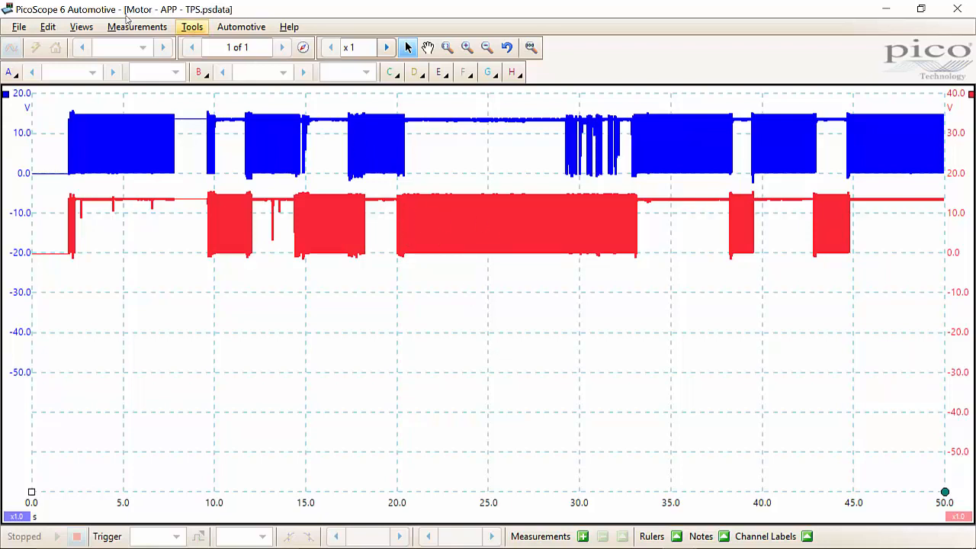
# Enable the built-in A − B math channel from Tools > Math Channels
pyautogui.click(191, 26)
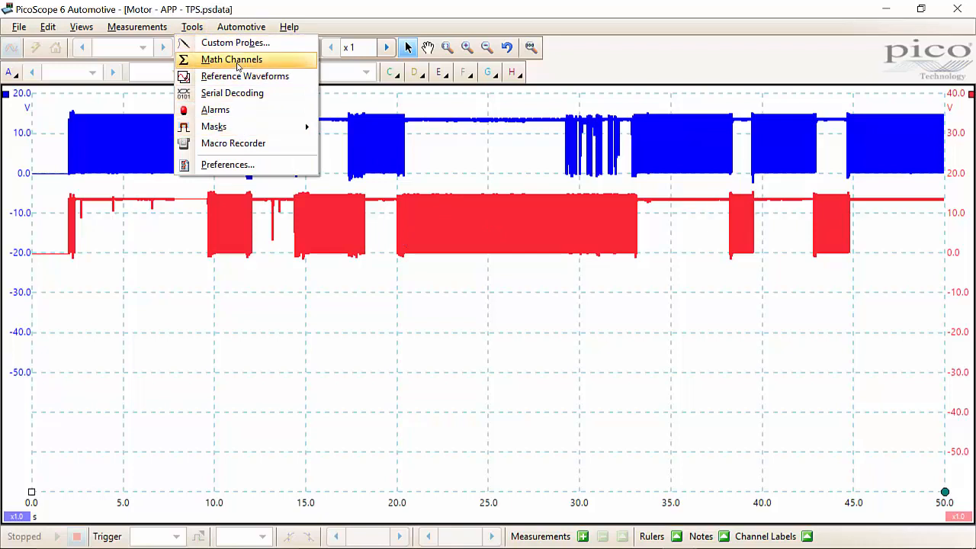
pyautogui.click(231, 59)
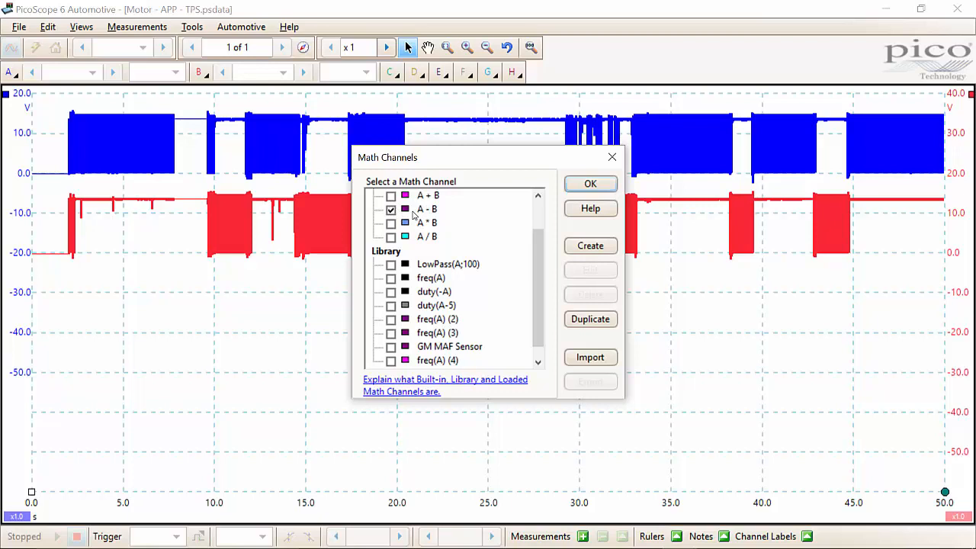
pyautogui.click(427, 209)
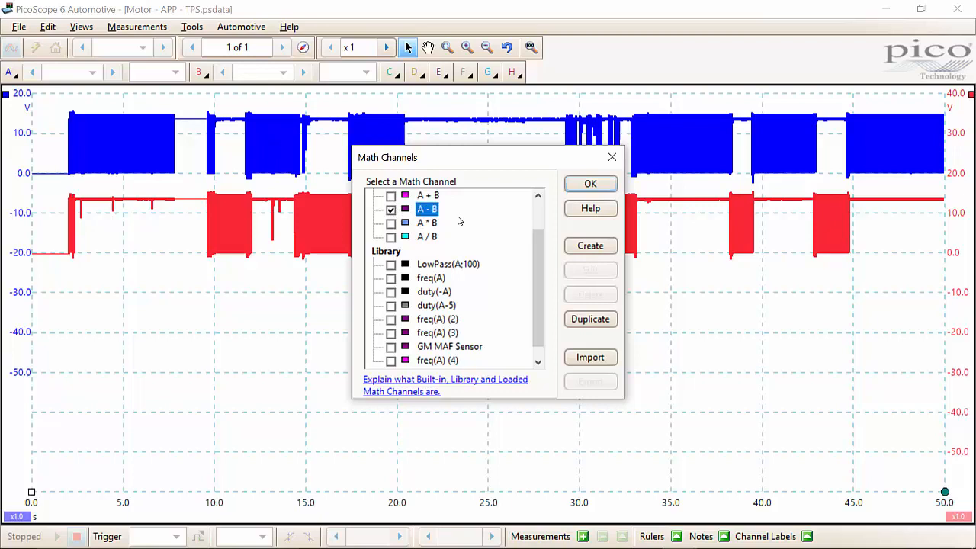
pyautogui.moveTo(442, 223)
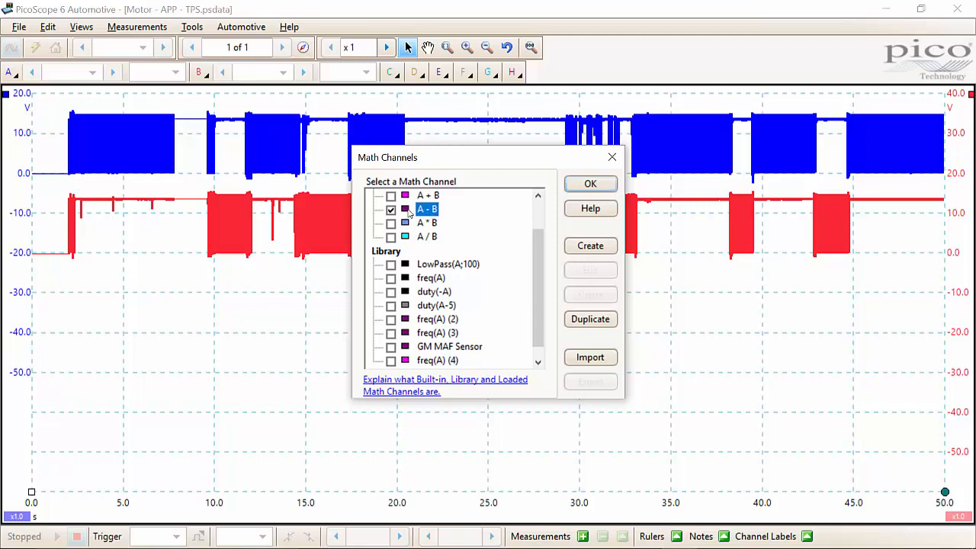
pyautogui.click(590, 184)
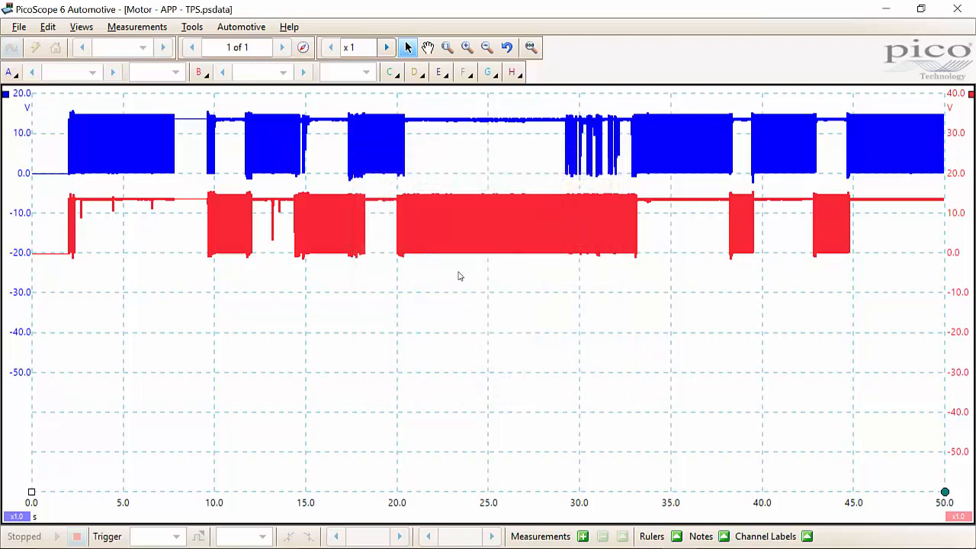
# Add the A − B trace to the view at scale 3.00 and shift it lower
pyautogui.rightClick(458, 275)
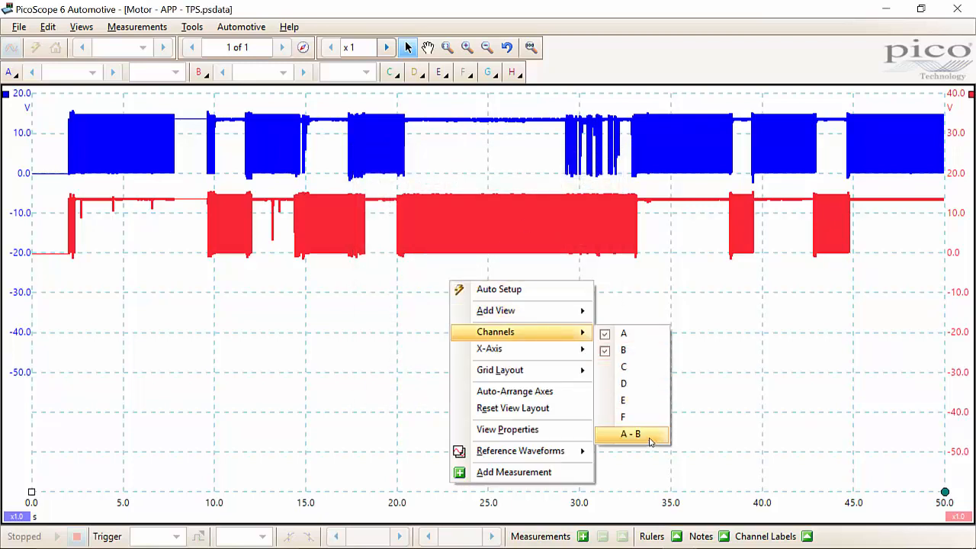
pyautogui.click(629, 433)
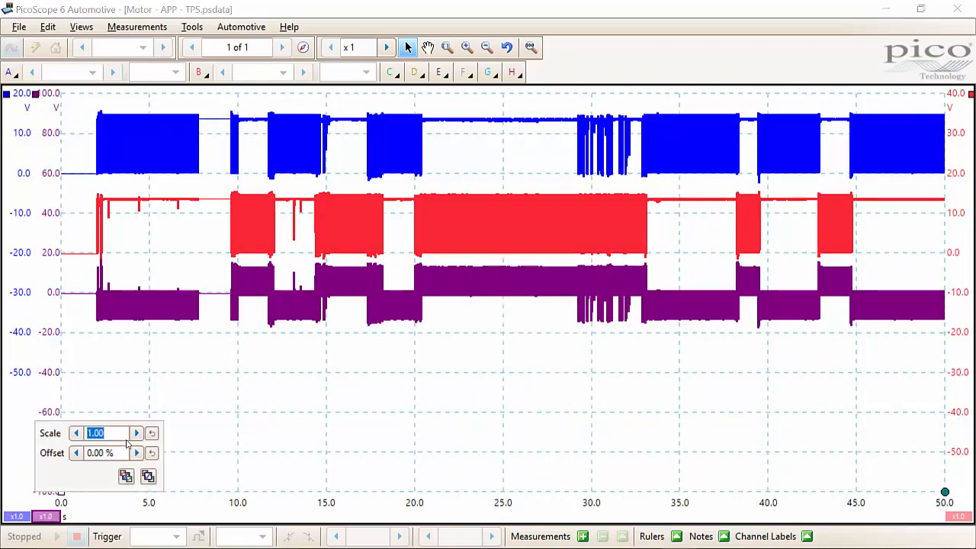
pyautogui.click(137, 432)
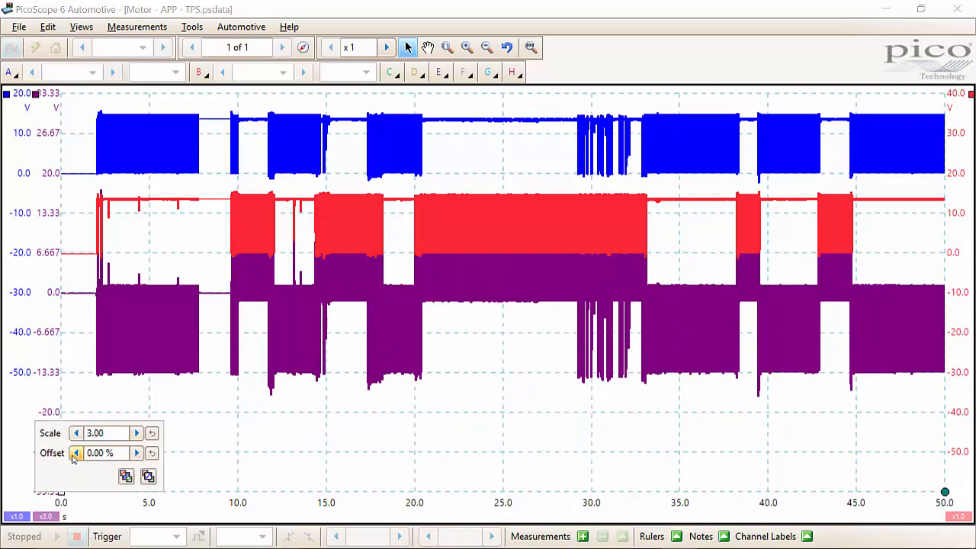
pyautogui.click(75, 453)
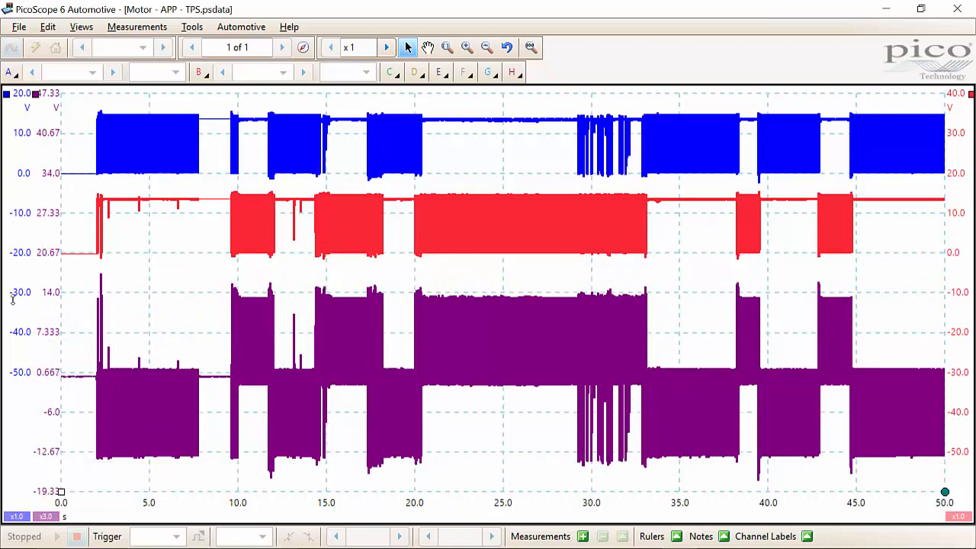
pyautogui.moveTo(263, 319)
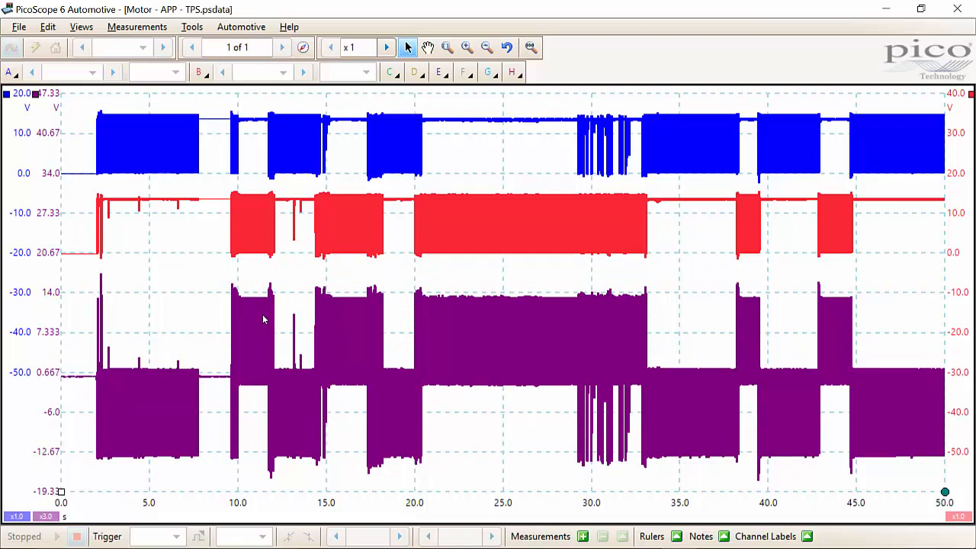
pyautogui.moveTo(254, 368)
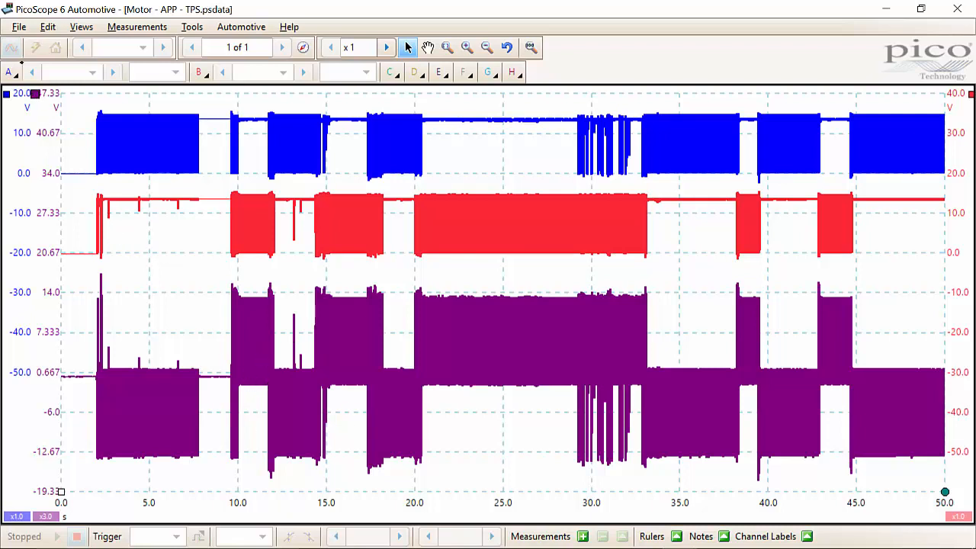
pyautogui.moveTo(35, 490); pyautogui.dragTo(34, 455)
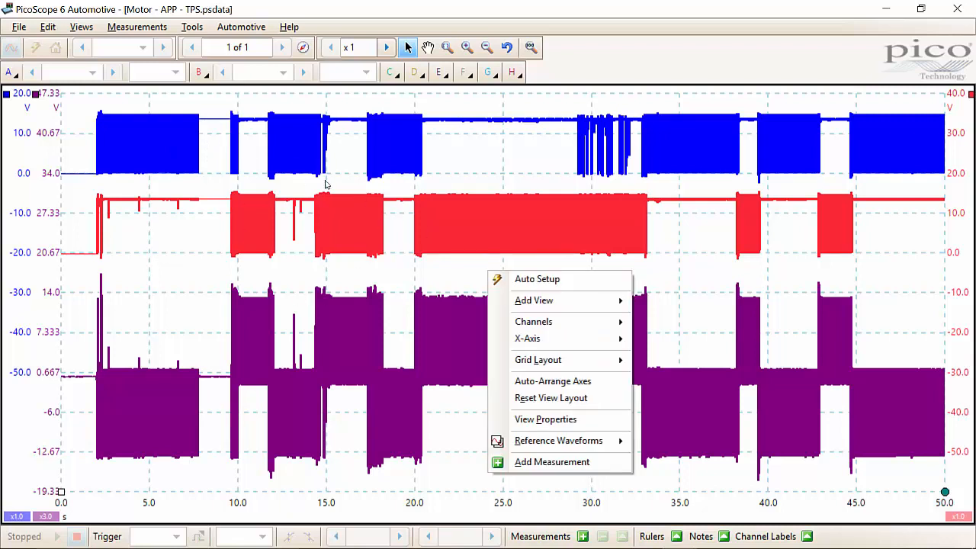
# Hide channels A and B and raise the A − B scale to 5.00
pyautogui.click(534, 321)
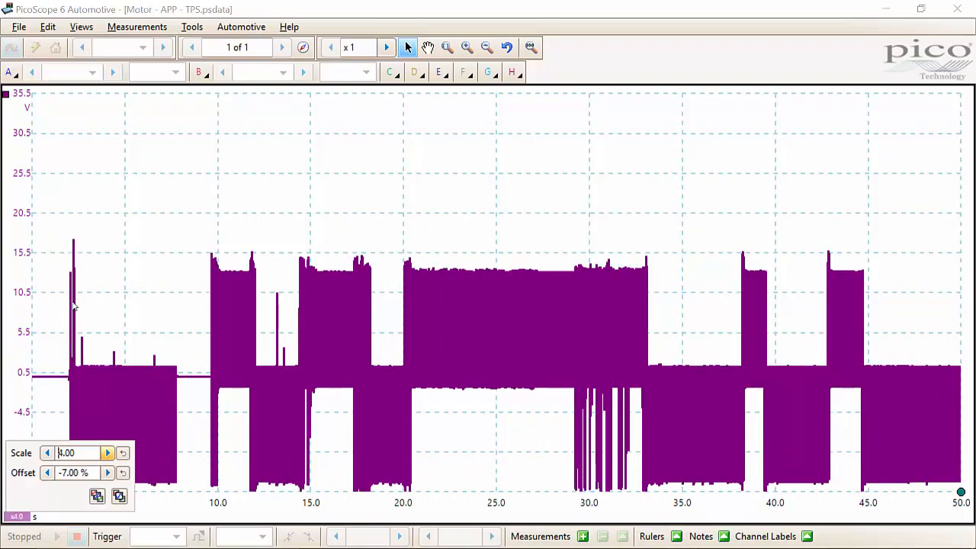
pyautogui.click(108, 472)
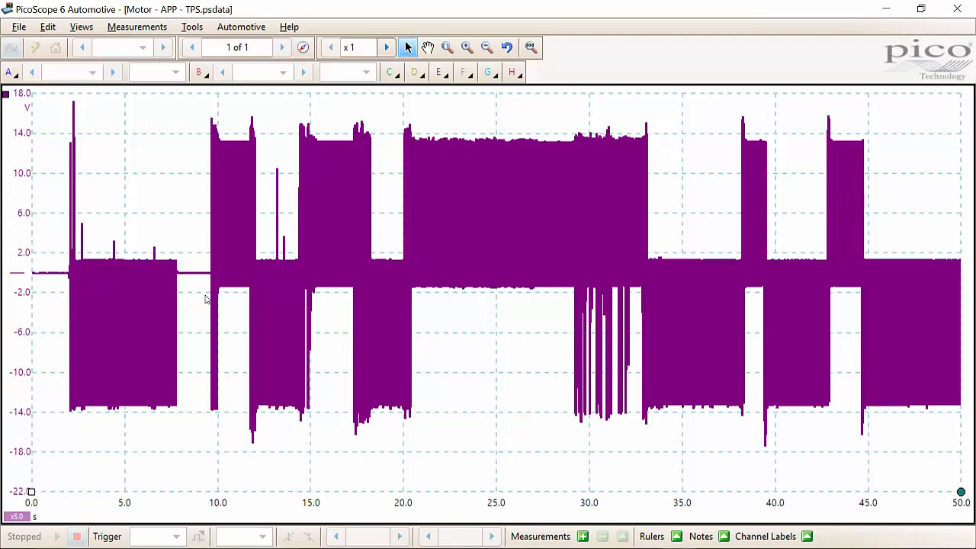
pyautogui.moveTo(499, 410)
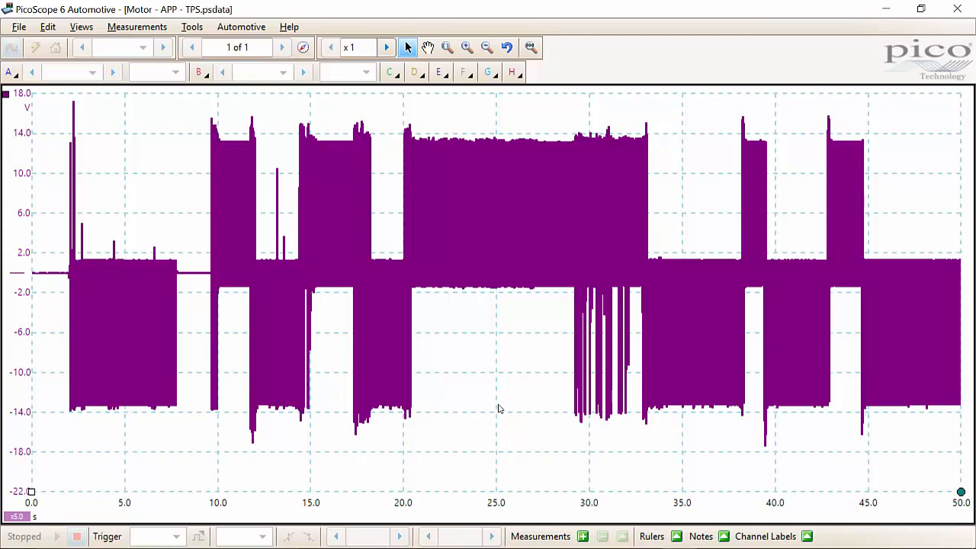